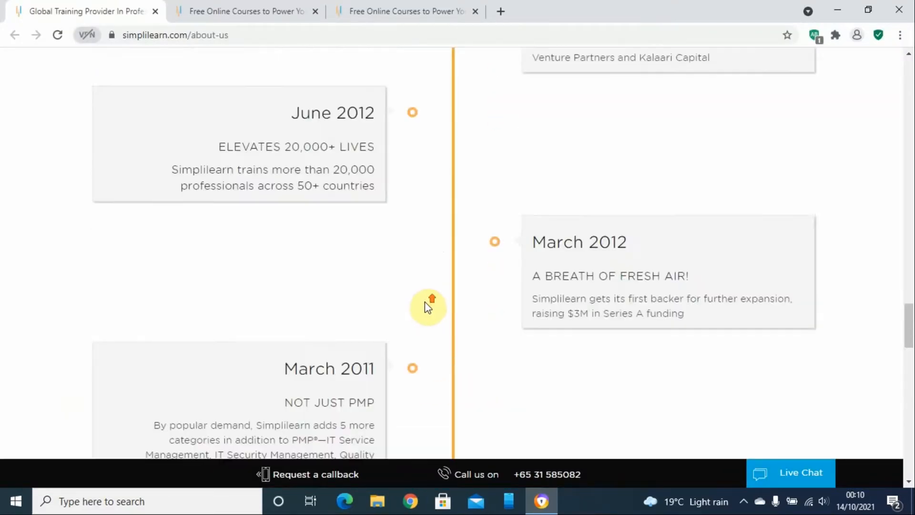
Switch to the Simplilearn free courses page and scroll to the Data Science course listings.
scroll(up, 3)
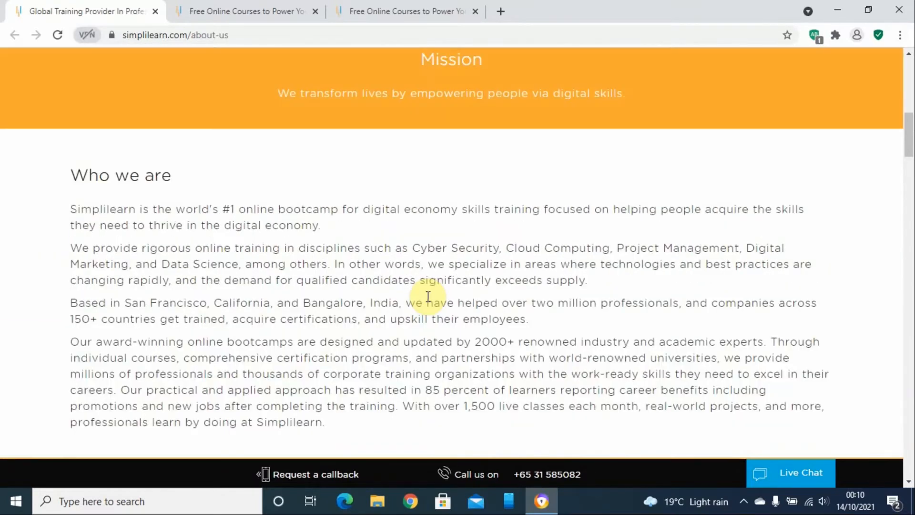
scroll(up, 3)
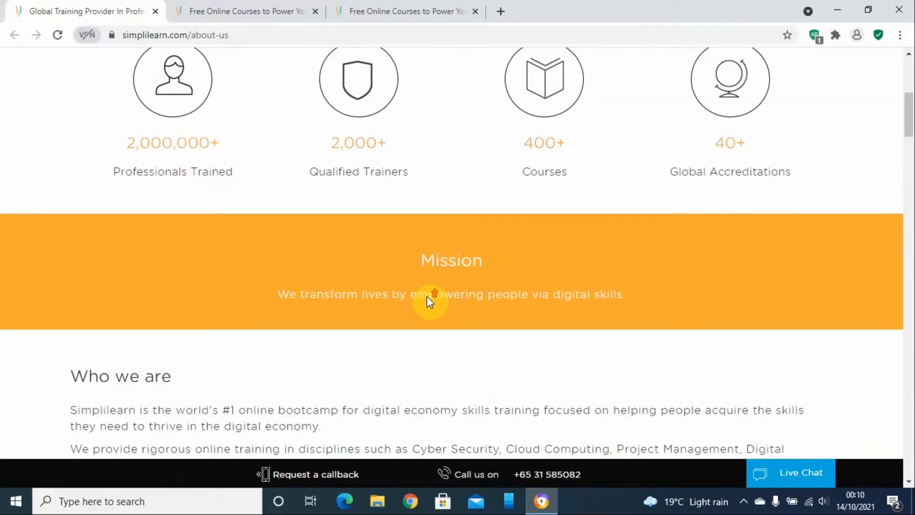
scroll(up, 3)
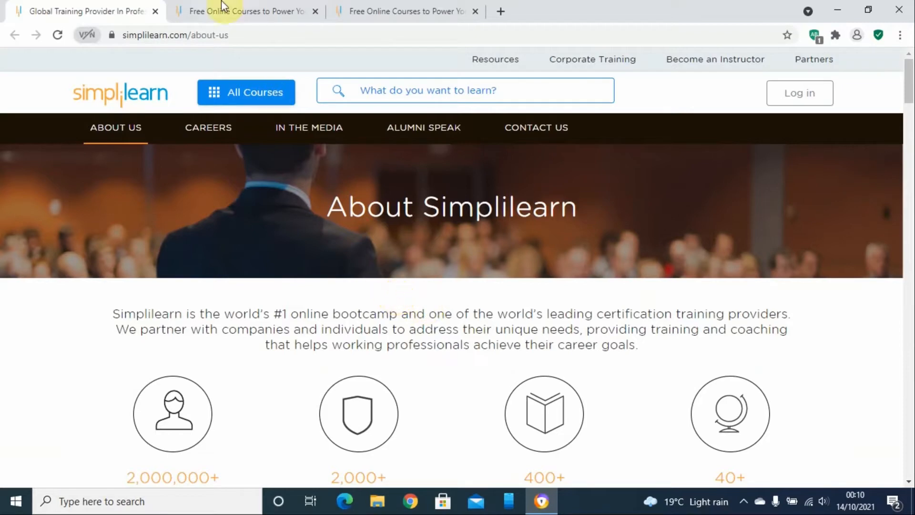
click(245, 12)
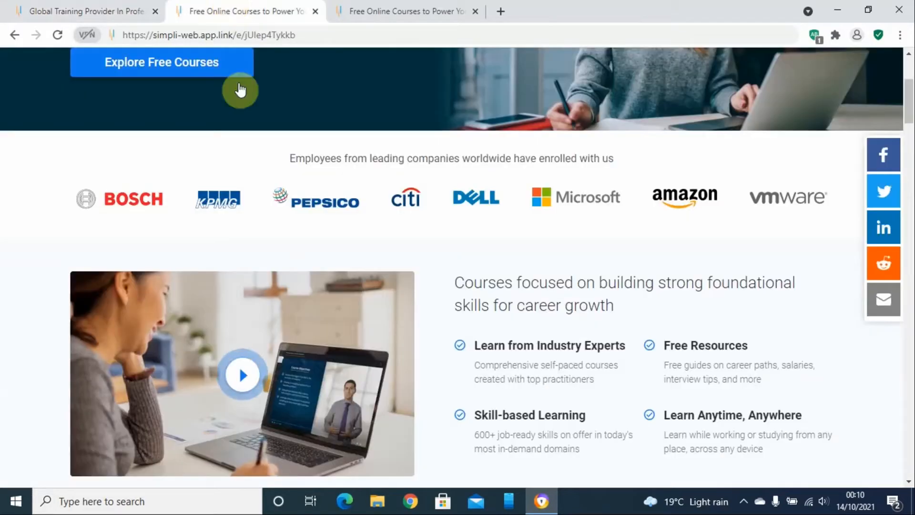
scroll(down, 3)
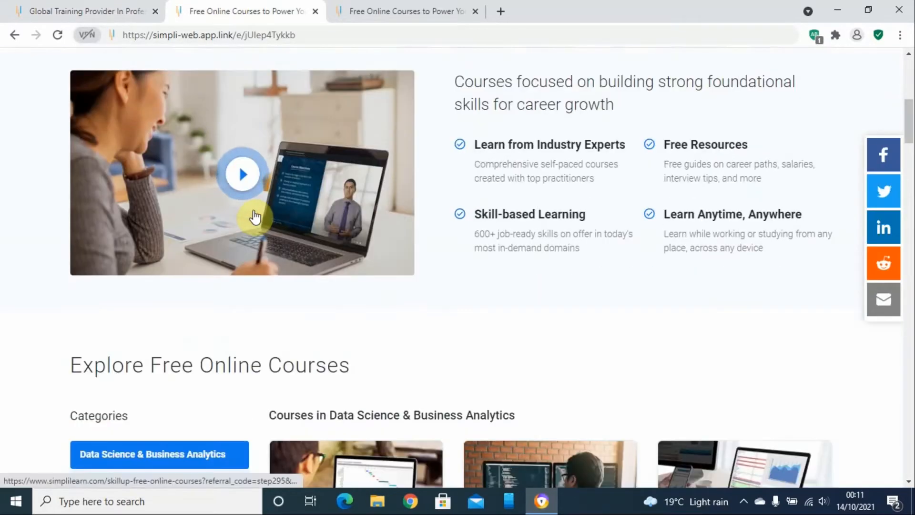
scroll(down, 3)
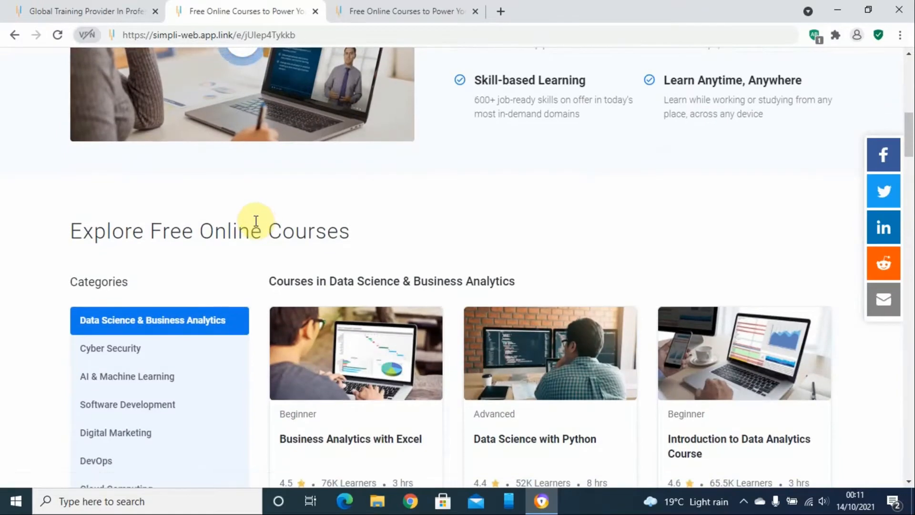
scroll(down, 3)
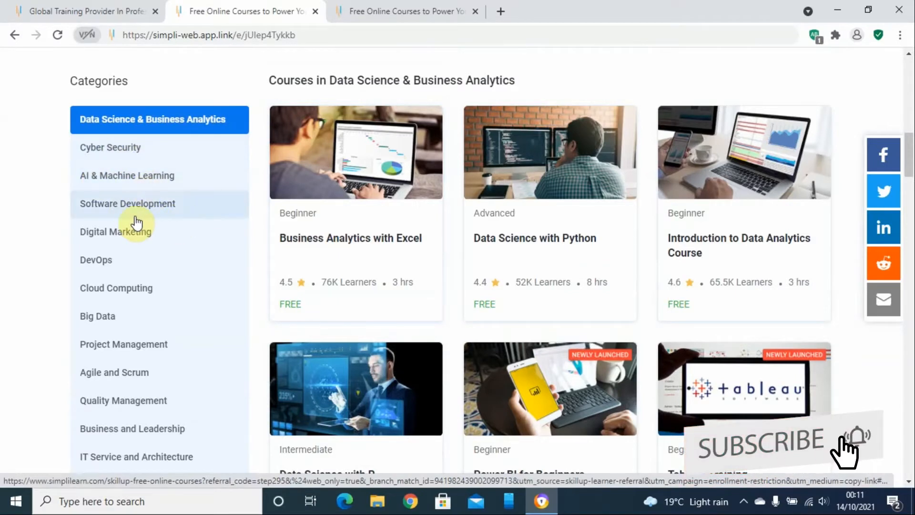
mouse_move(126, 244)
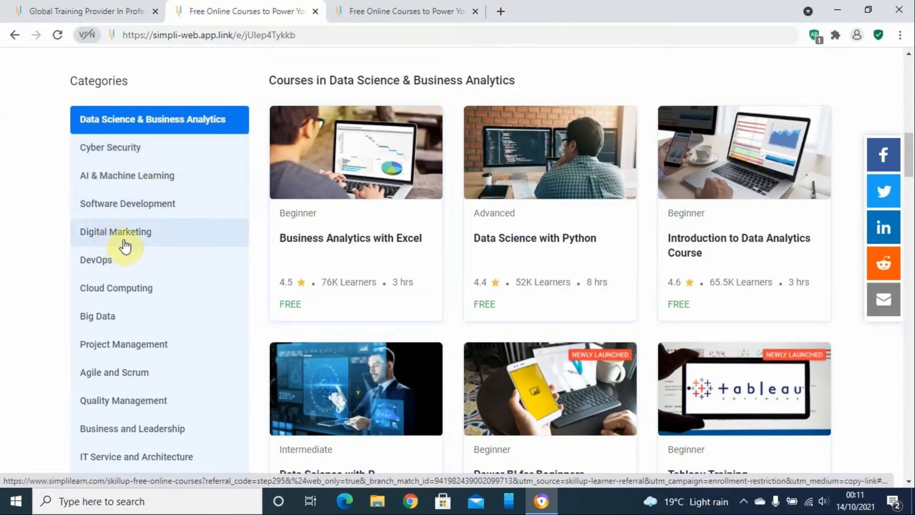
mouse_move(360, 269)
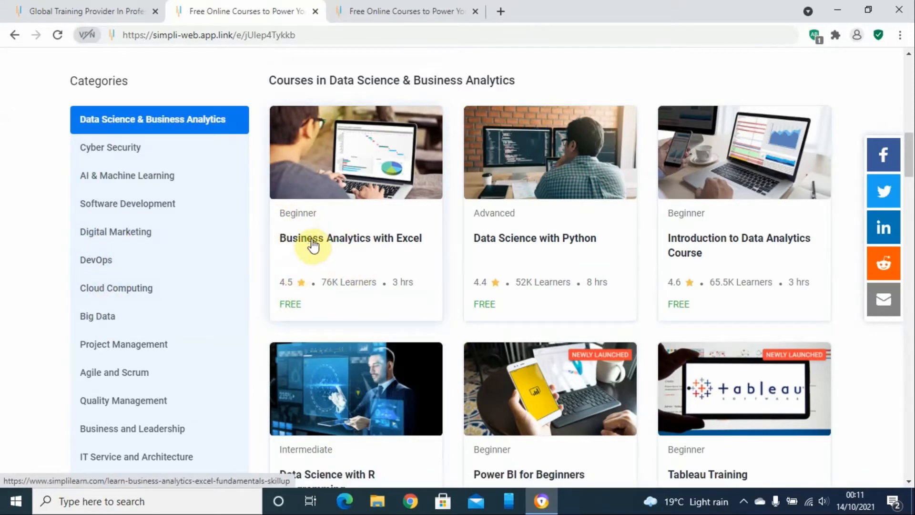
mouse_move(543, 245)
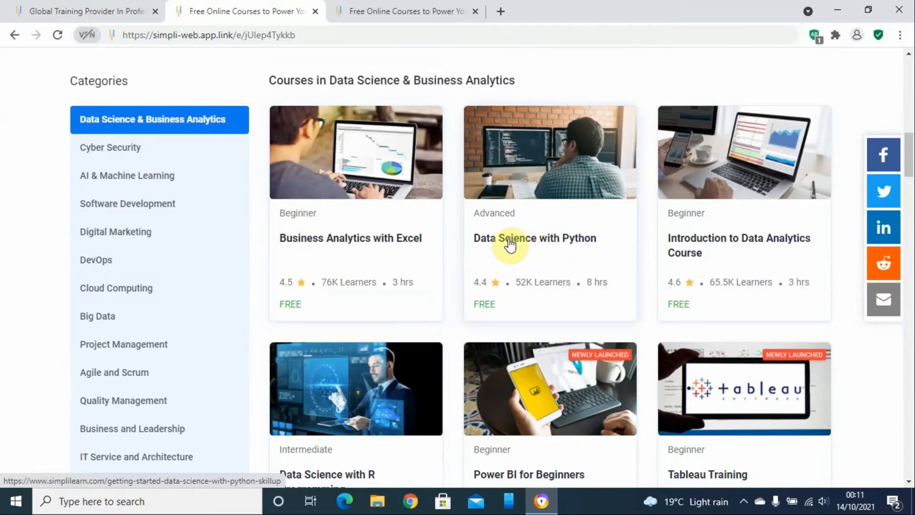
Open the free Data Science with Python course and choose Start Learning.
click(534, 237)
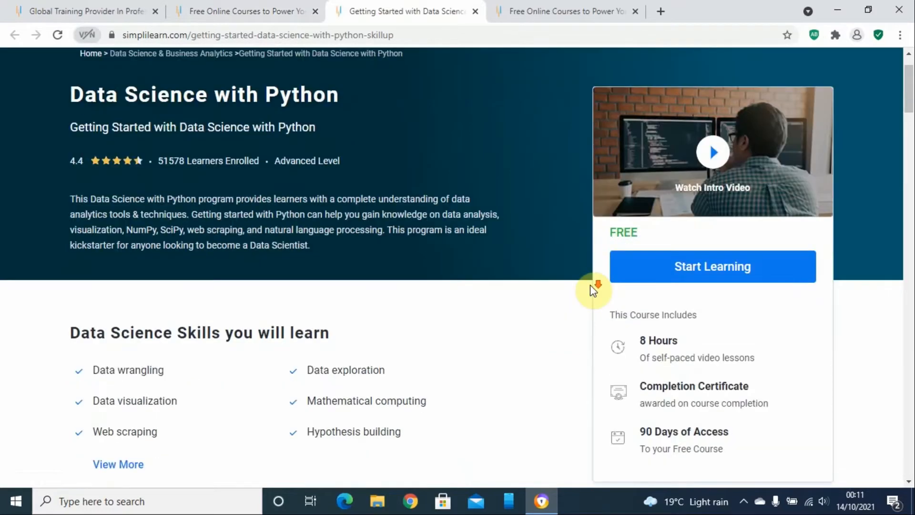
scroll(down, 3)
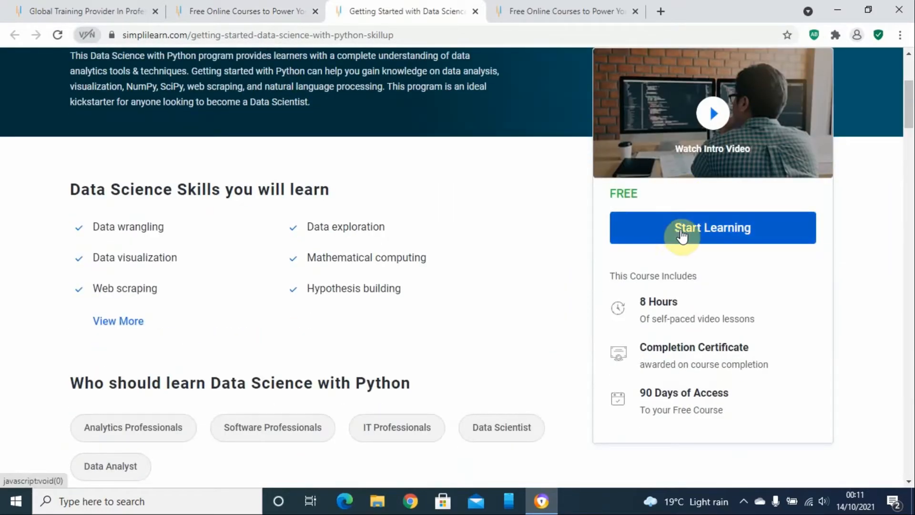
click(712, 227)
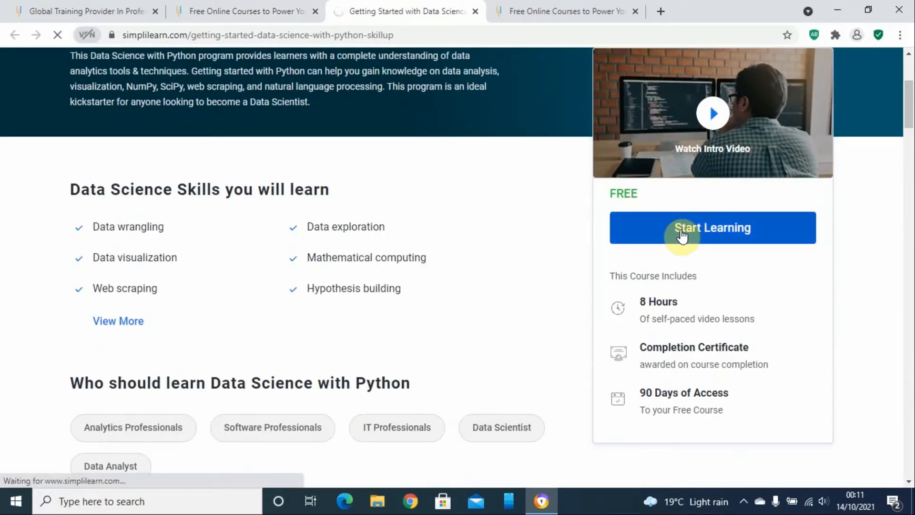
click(711, 227)
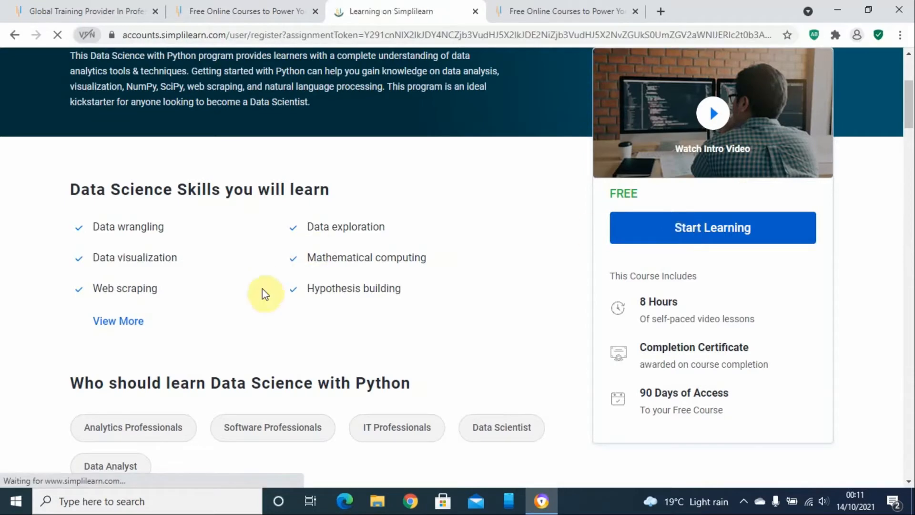
Choose 'Sign Up with Email' to reach the account registration form.
click(712, 228)
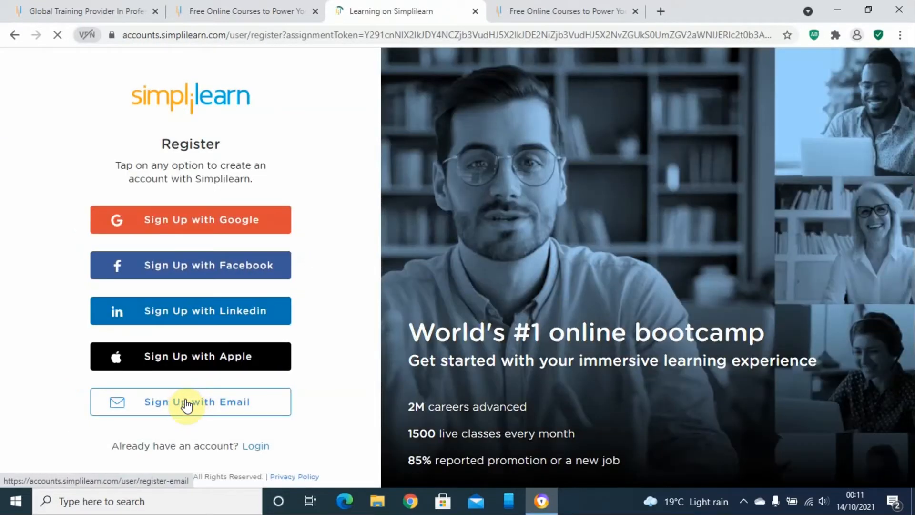
mouse_move(204, 359)
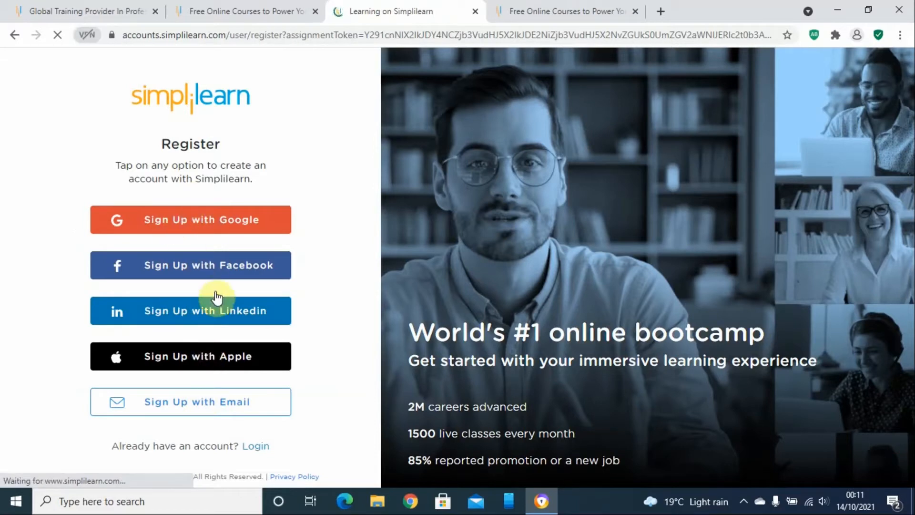
mouse_move(203, 410)
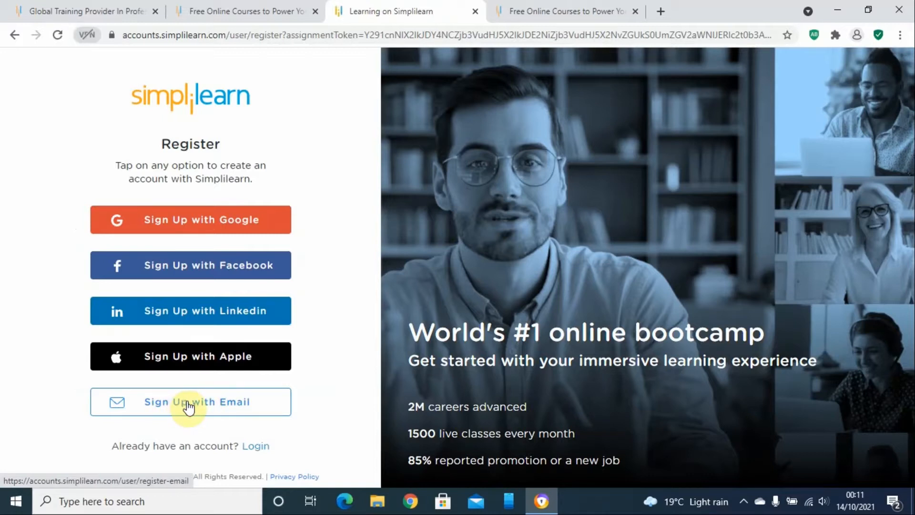
click(191, 401)
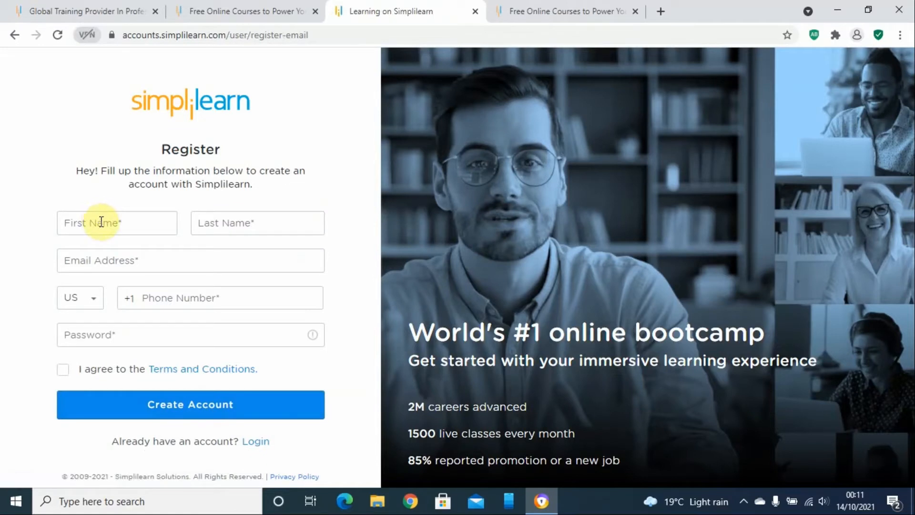
mouse_move(254, 232)
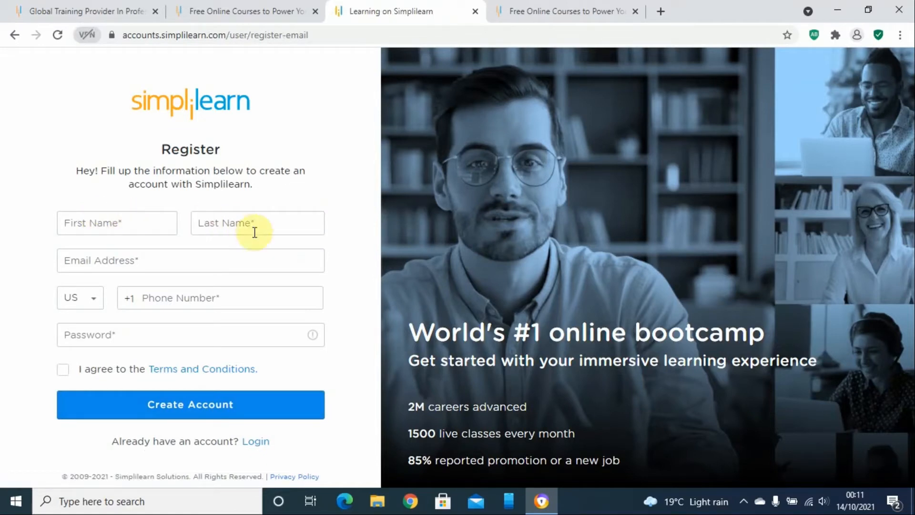
mouse_move(239, 298)
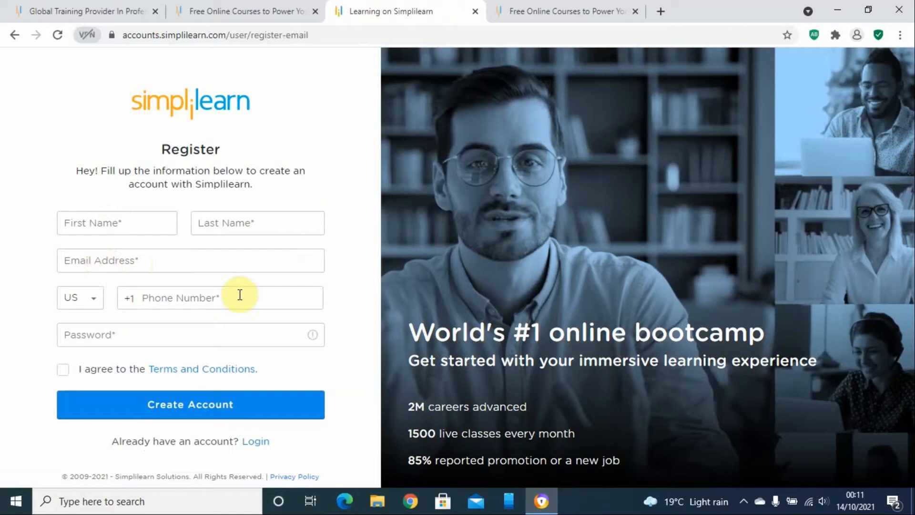
mouse_move(170, 297)
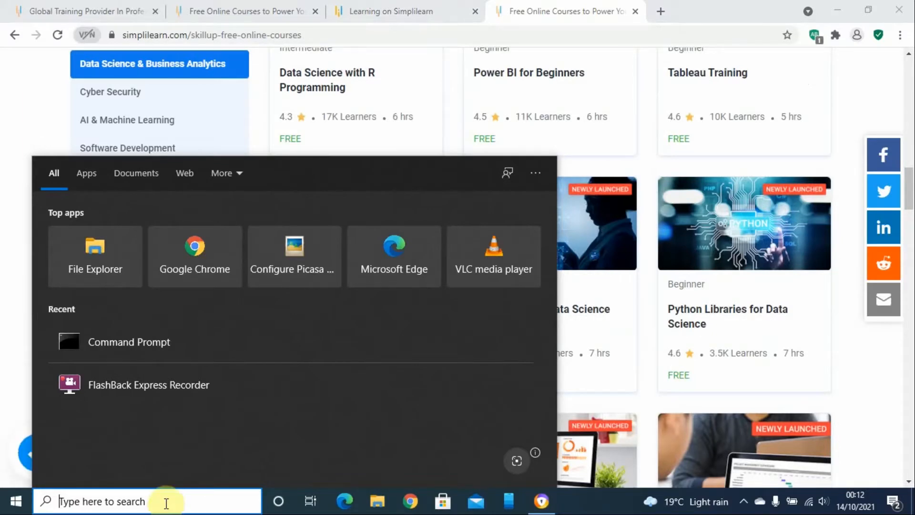
Search 'co' in Start and run Command Prompt as administrator.
text(comm)
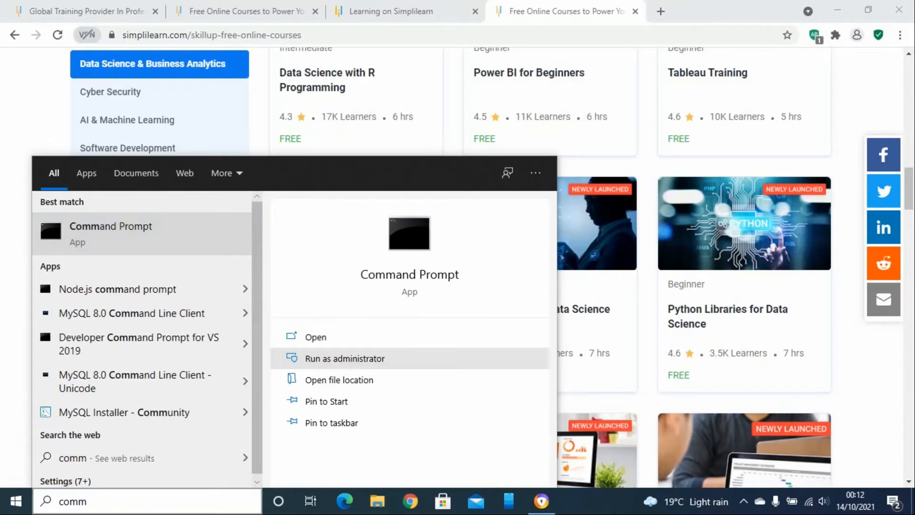
click(344, 358)
text(net)
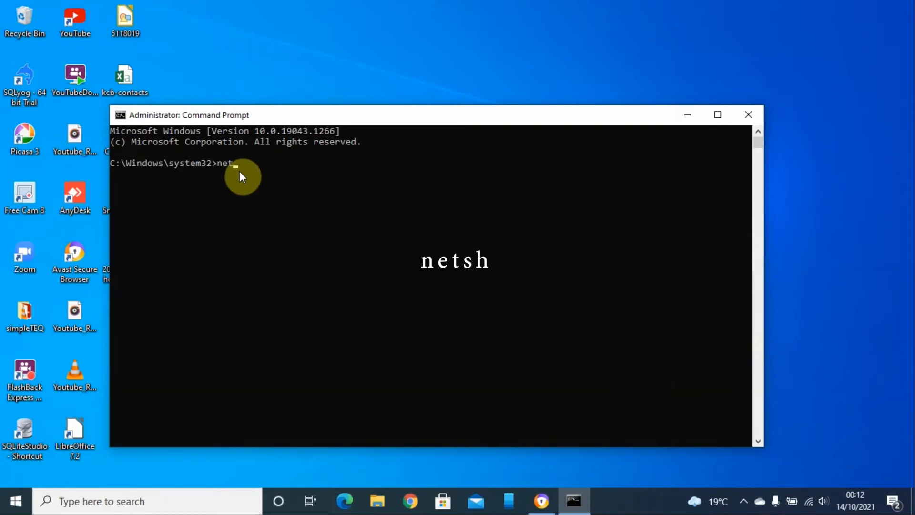
Enter the netsh shell and compose 'wlan show profile' to list saved Wi-Fi profiles.
key(Enter)
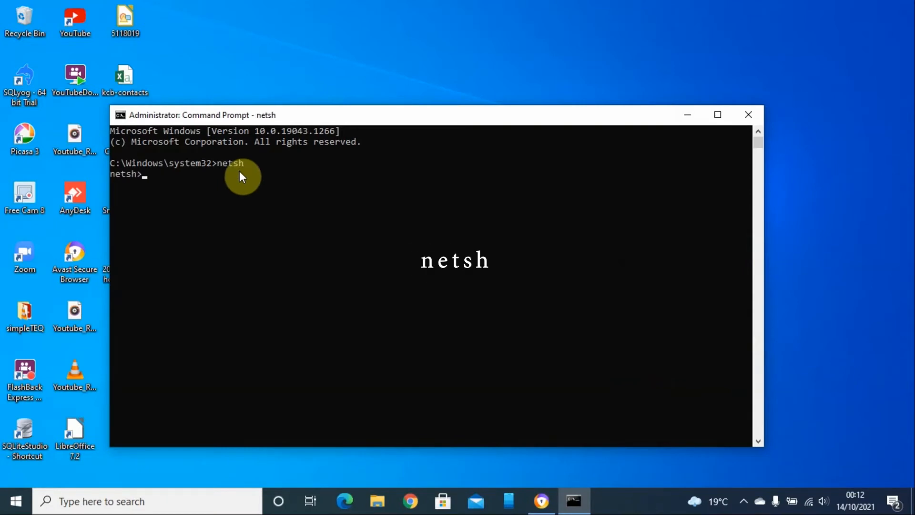
text(wlan)
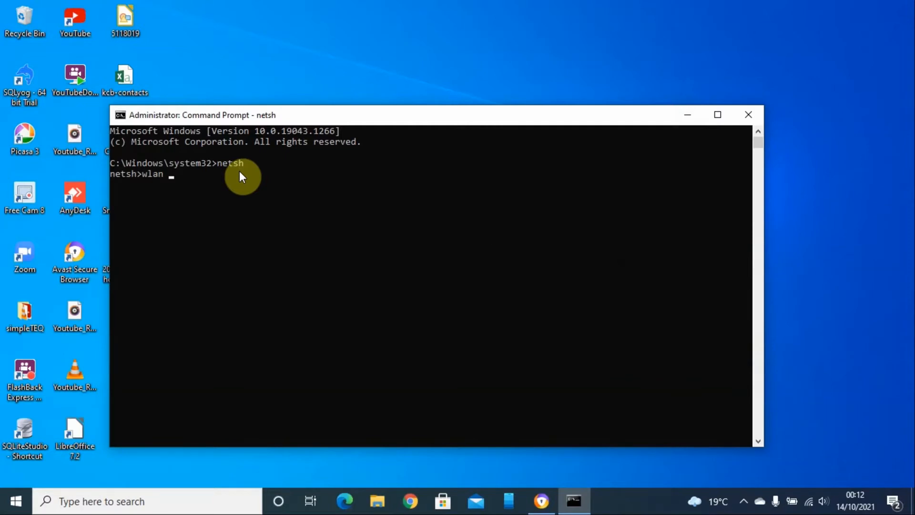
text(show)
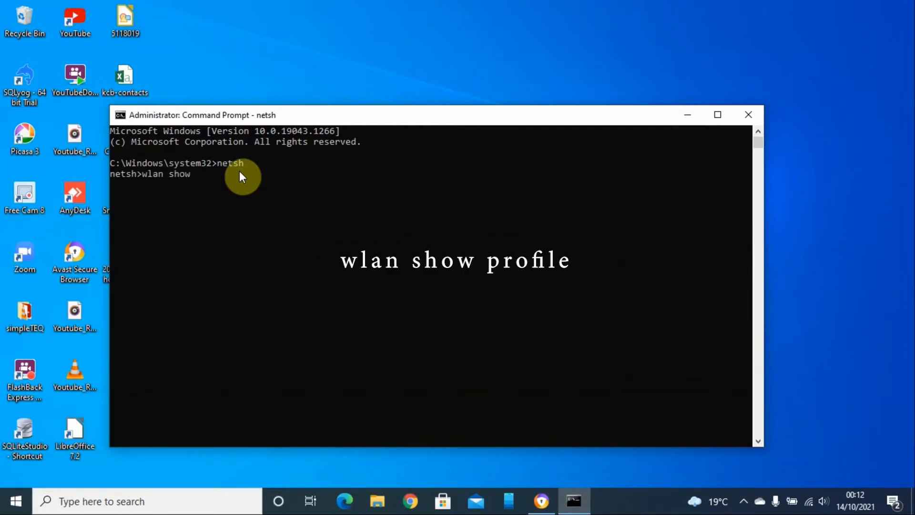
text(profile)
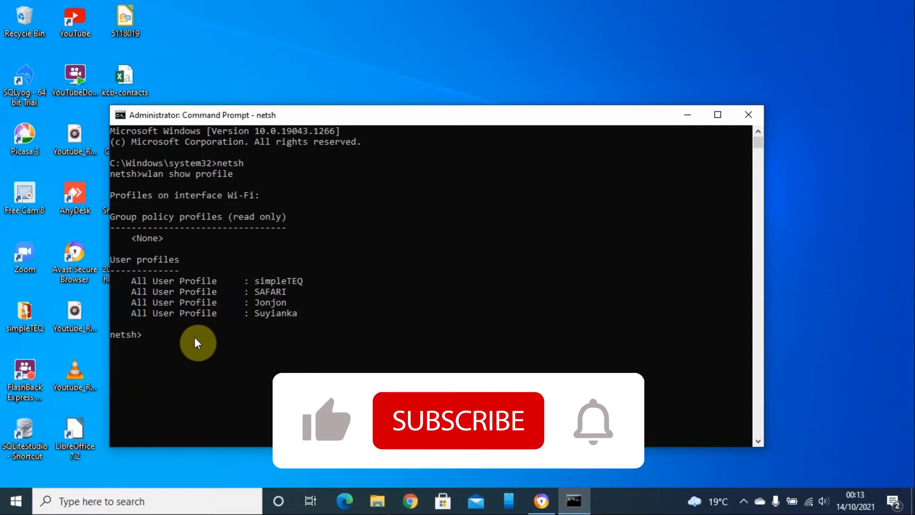
Run 'wlan show profile safari key=clear' to reveal the SAFARI password.
text(wlan show)
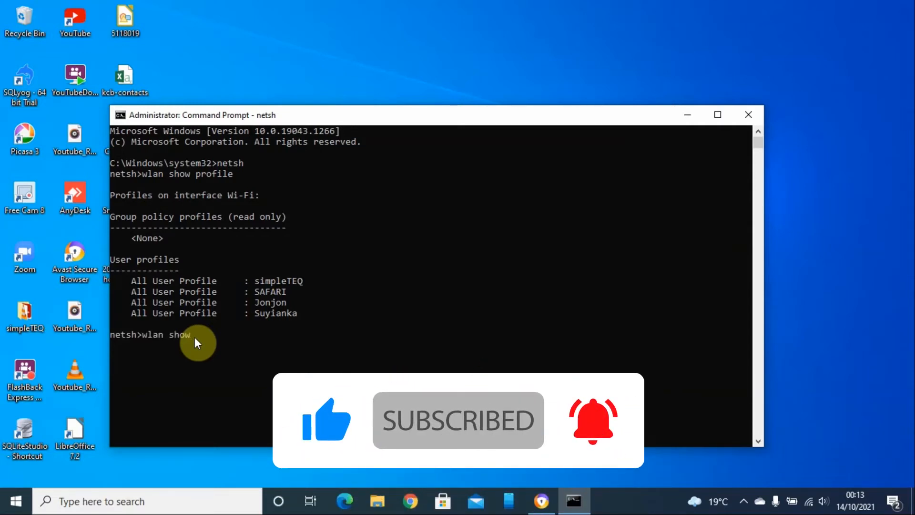
text(pr)
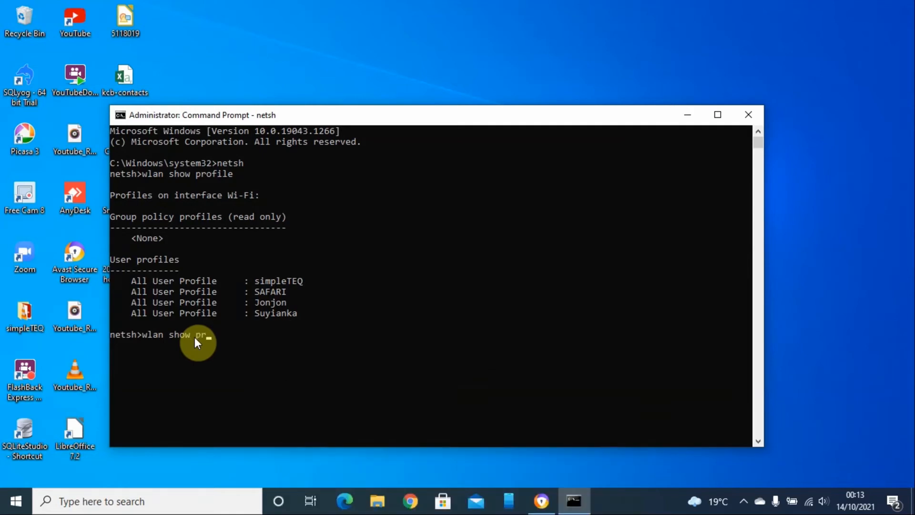
text(ofile)
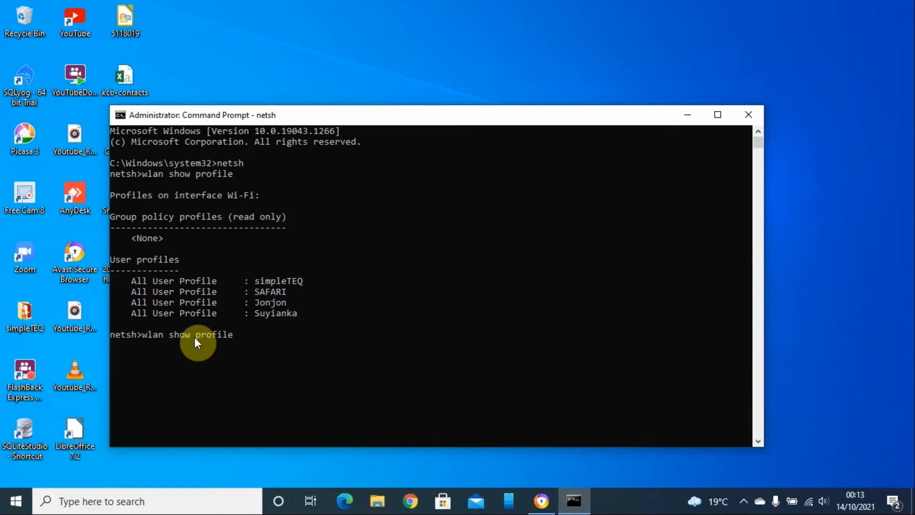
text(sa)
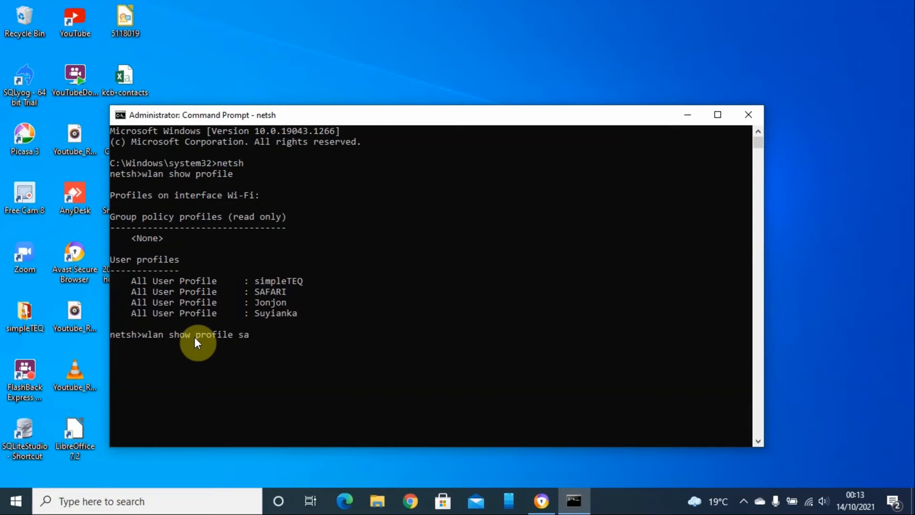
text(fari)
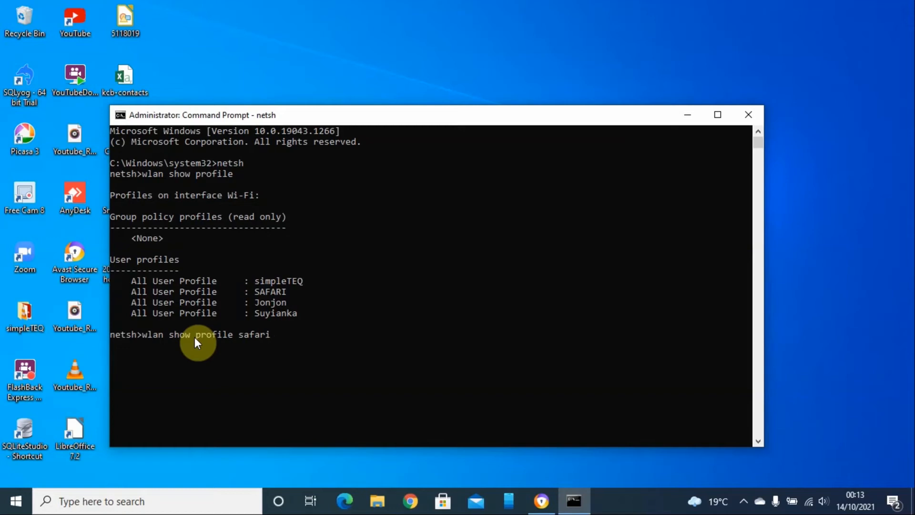
mouse_move(245, 339)
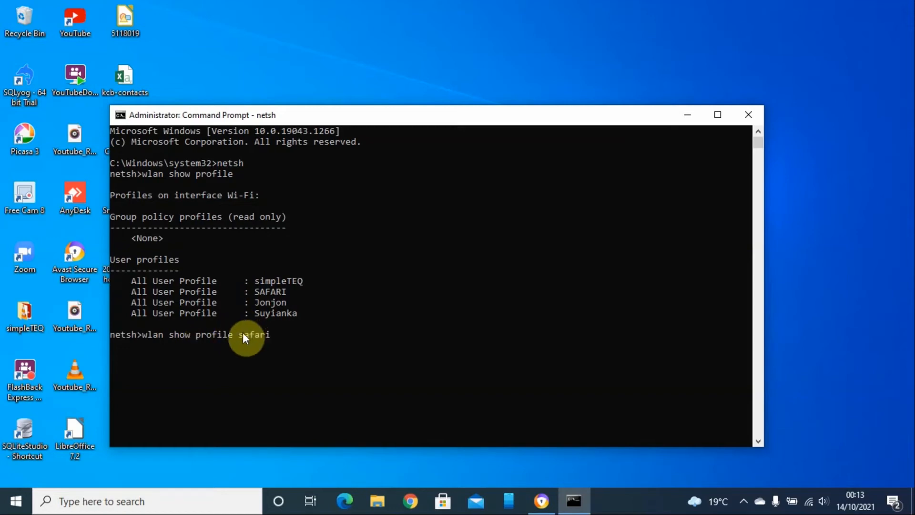
mouse_move(271, 341)
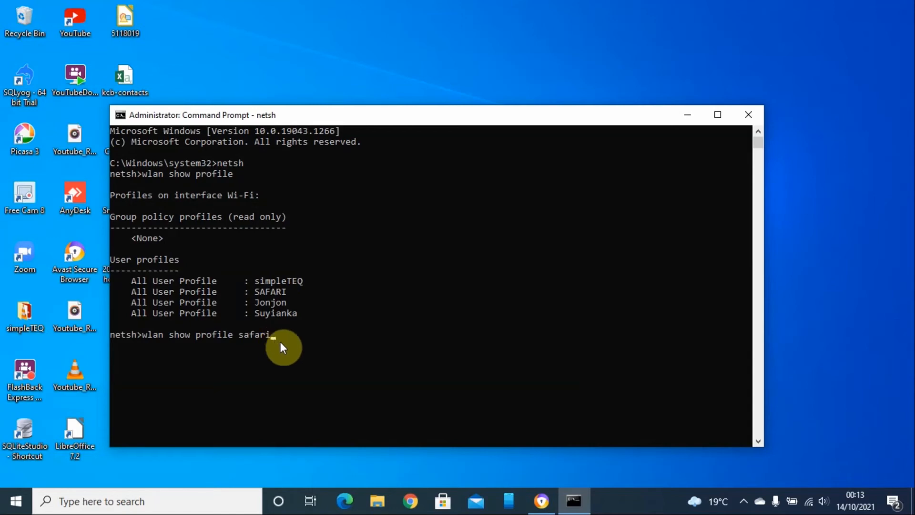
mouse_move(269, 342)
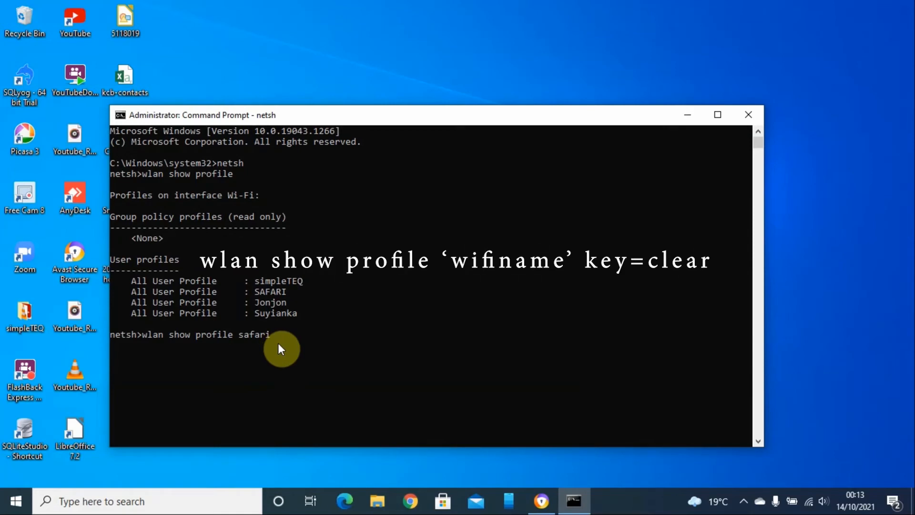
text(key=)
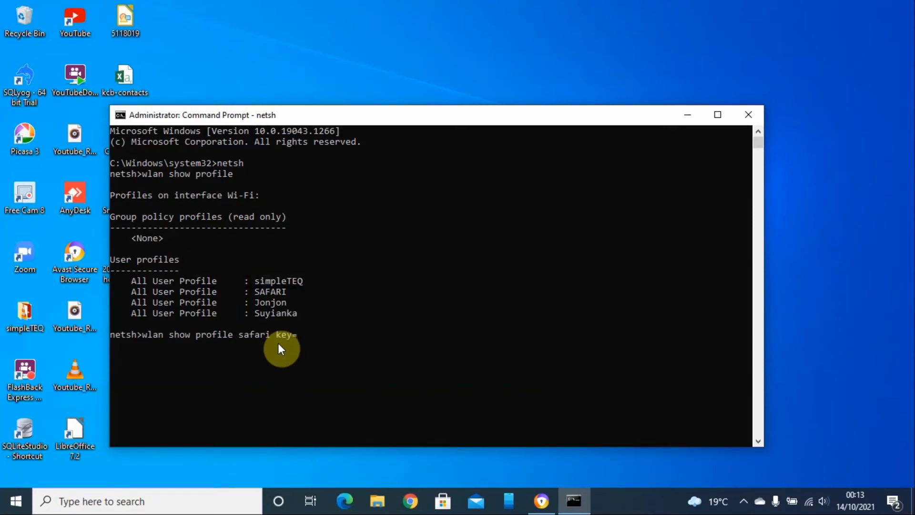
text(clear)
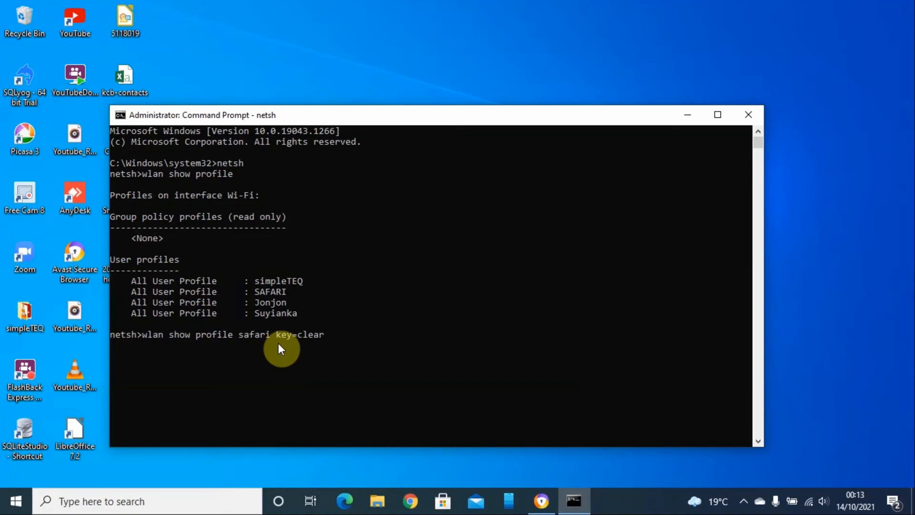
key(enter)
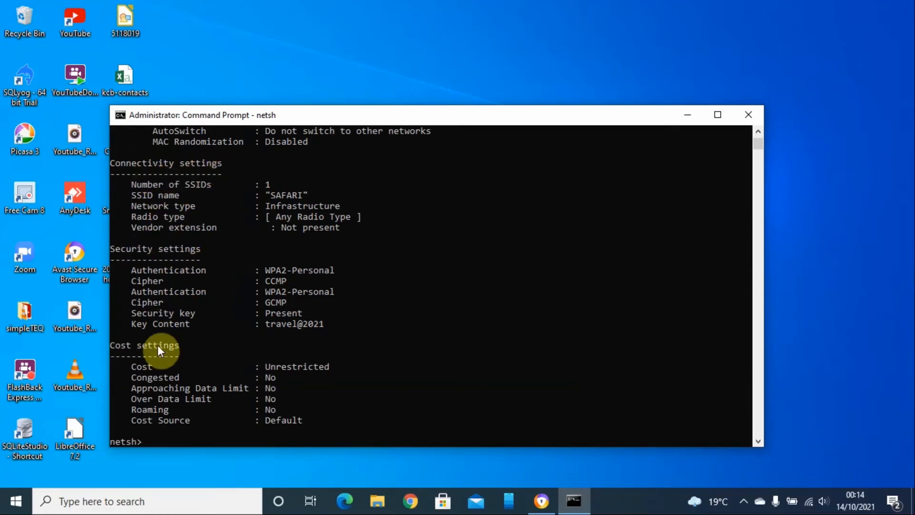
mouse_move(126, 255)
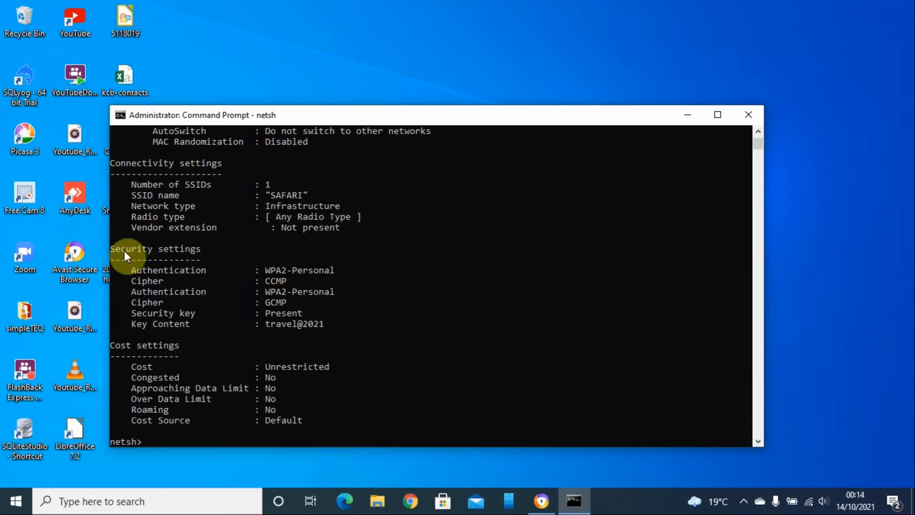
mouse_move(139, 329)
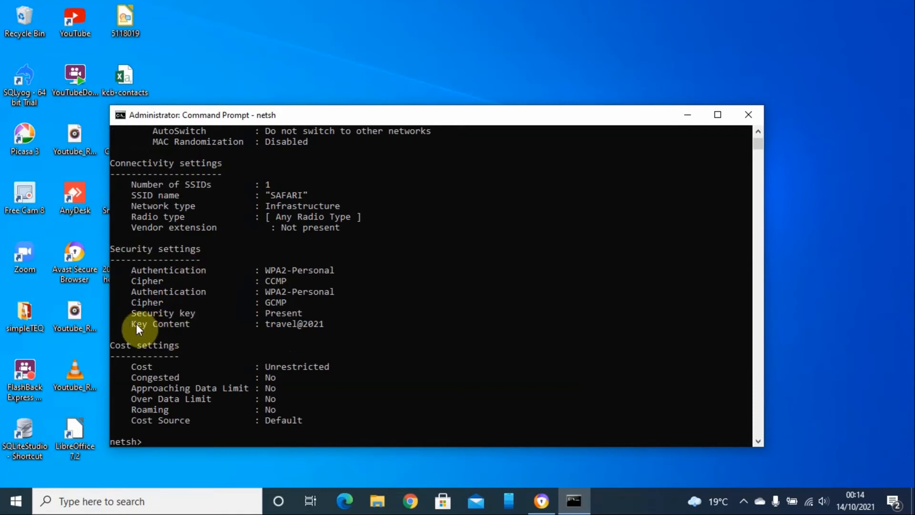
double_click(280, 324)
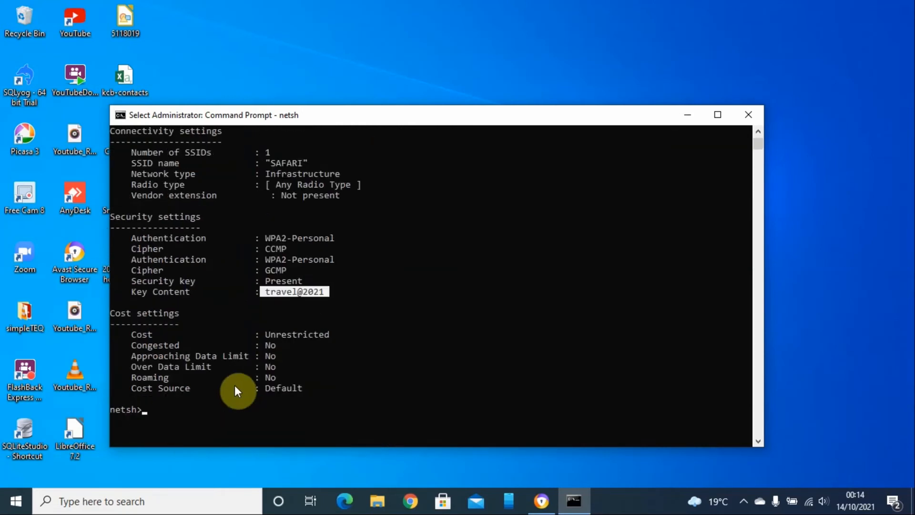
text(wlan show profile safari key=clear)
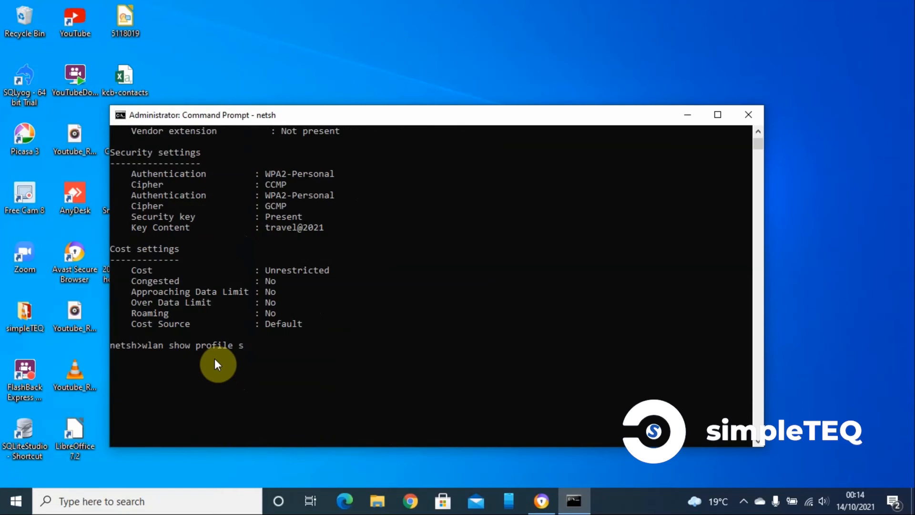
Complete and run 'wlan show profile simpleteq key=clear' for the simpleTEQ password.
text(impleteq)
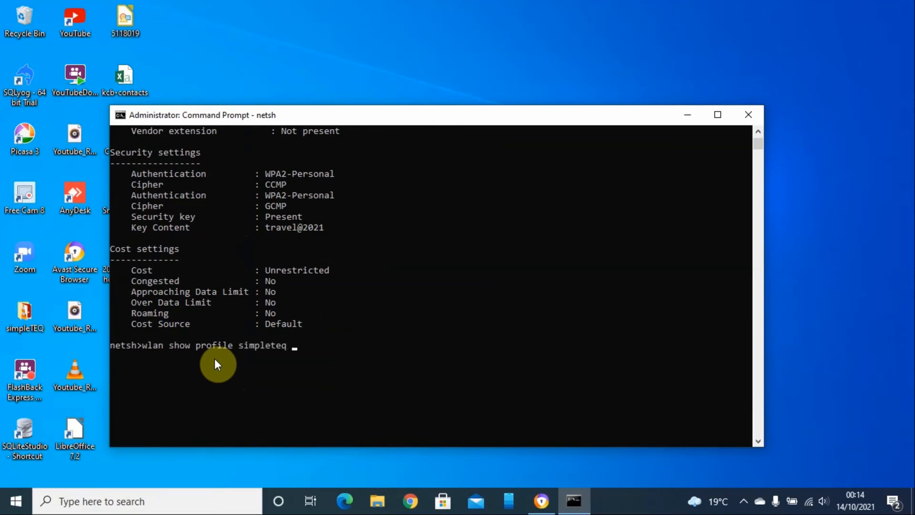
text(key-)
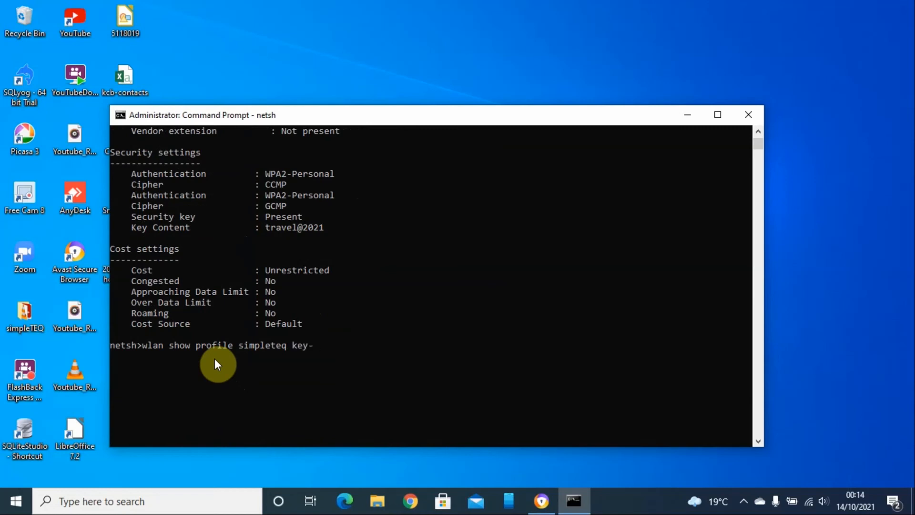
text(clea)
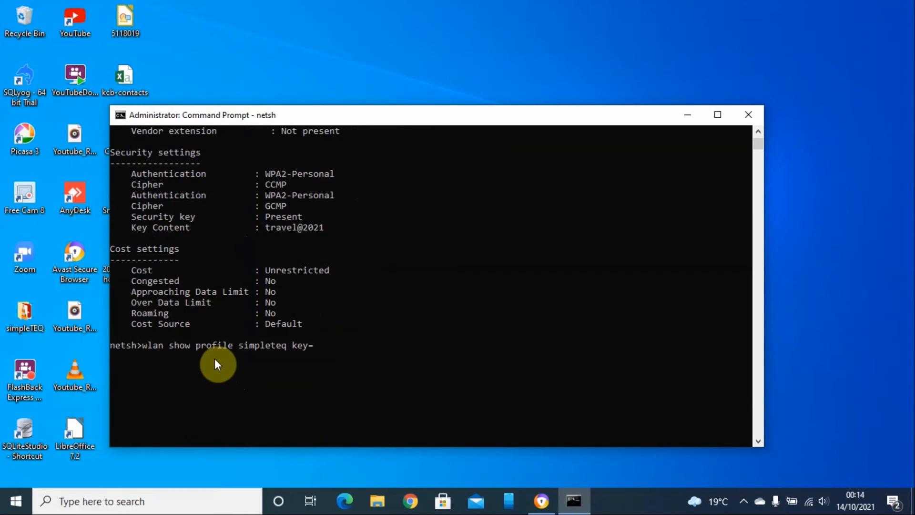
text(clear)
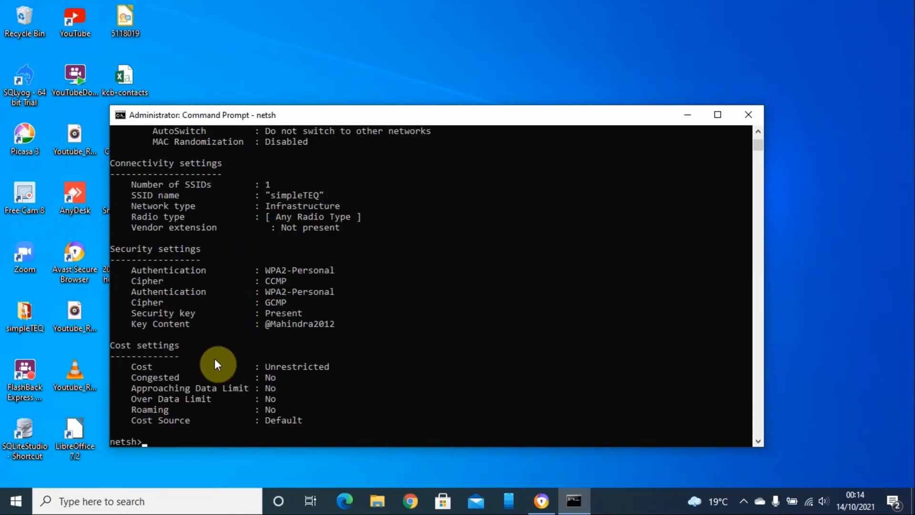
mouse_move(143, 341)
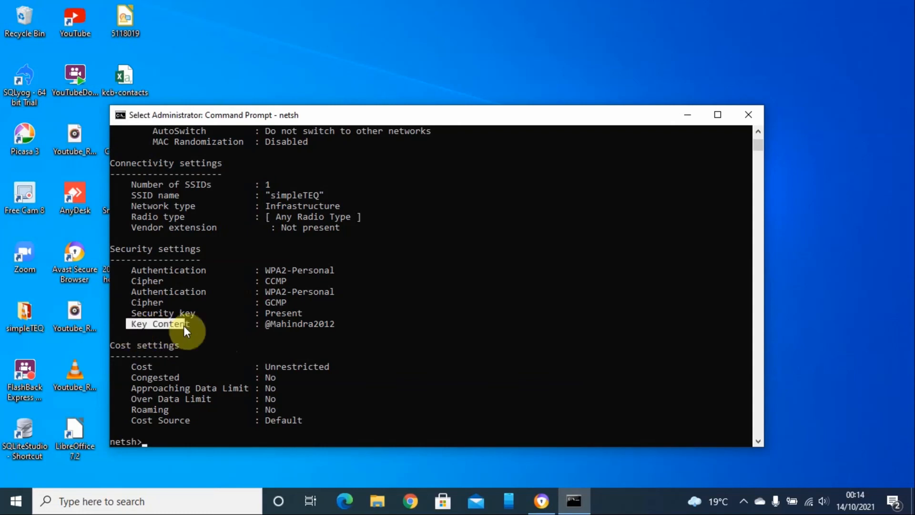
double_click(299, 323)
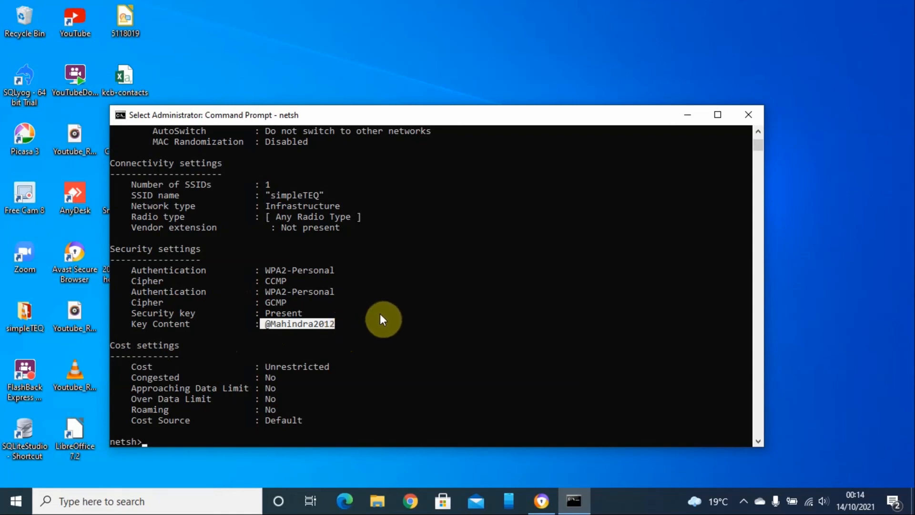
mouse_move(611, 228)
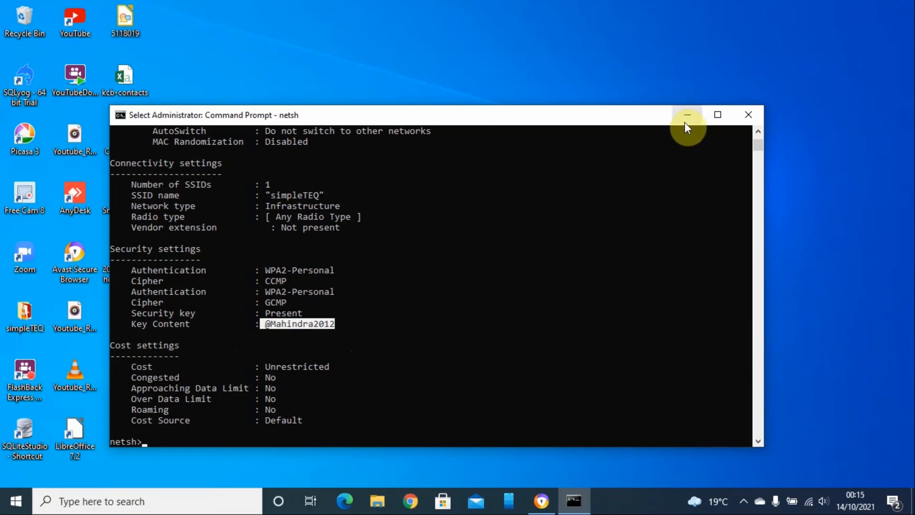
mouse_move(629, 163)
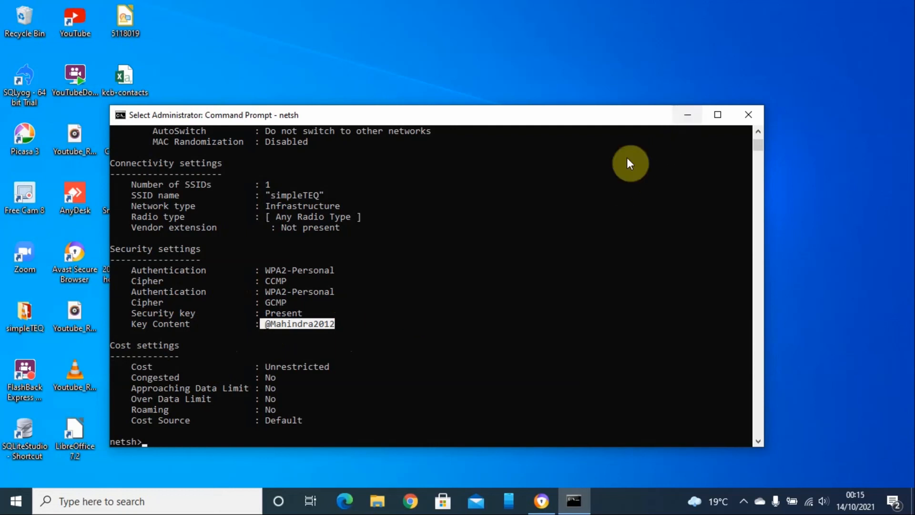
mouse_move(451, 271)
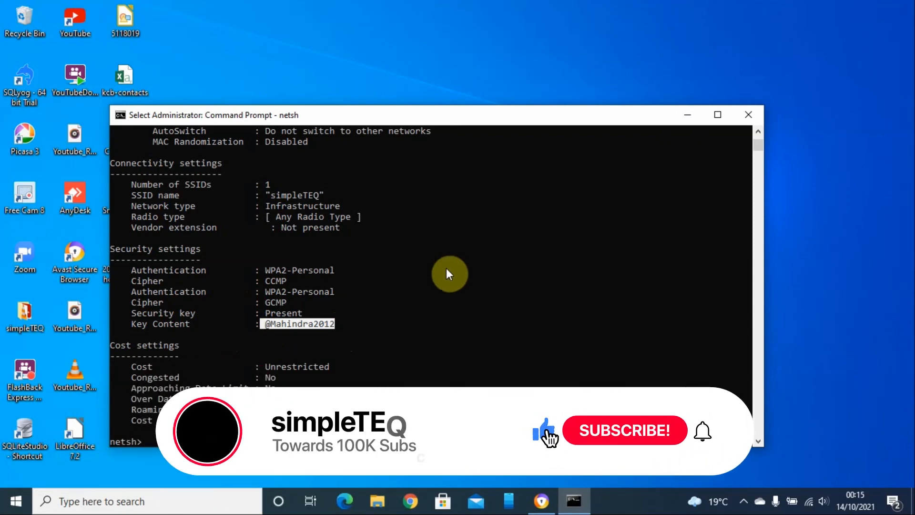
click(624, 430)
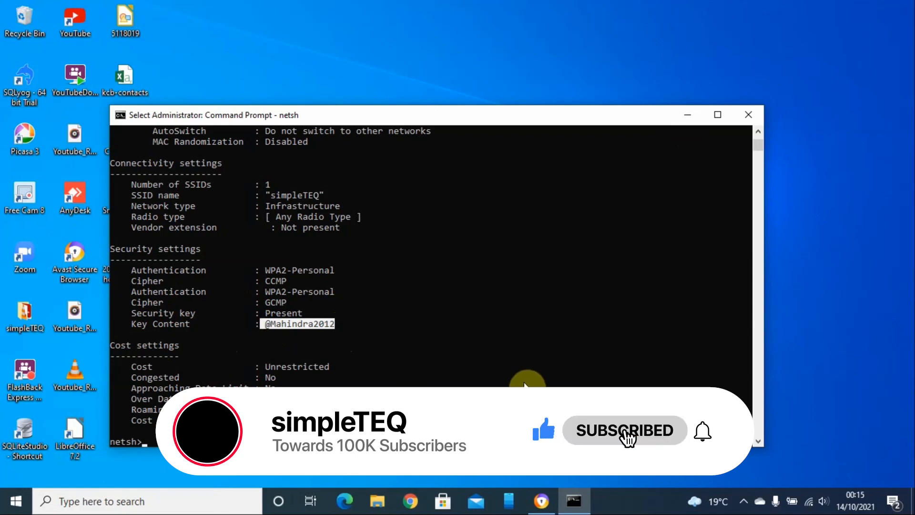